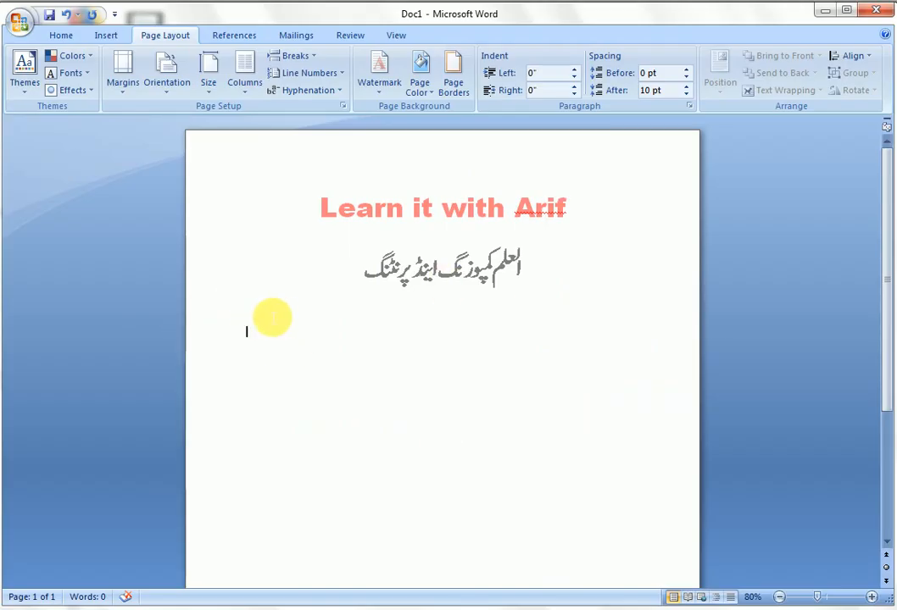
mouse_move(270, 344)
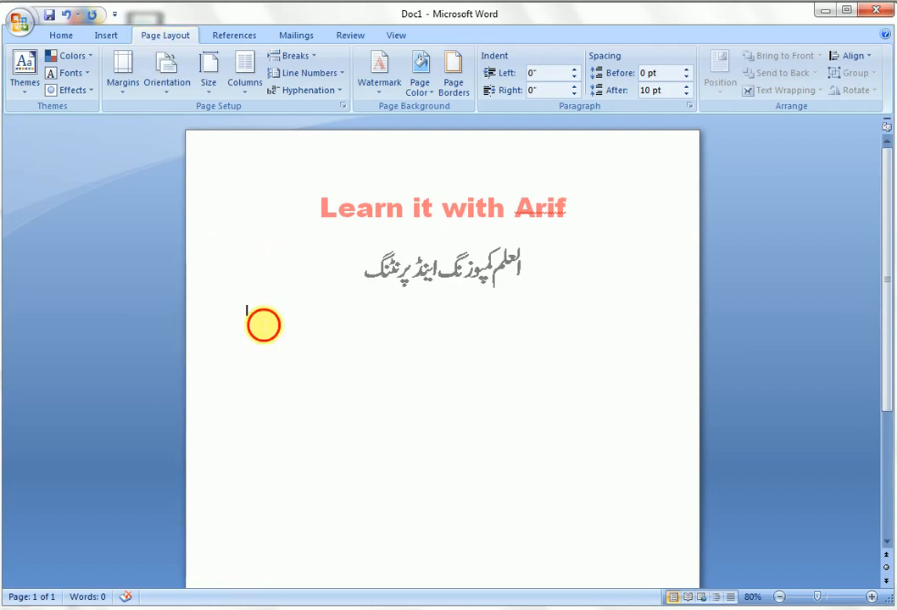
mouse_move(260, 283)
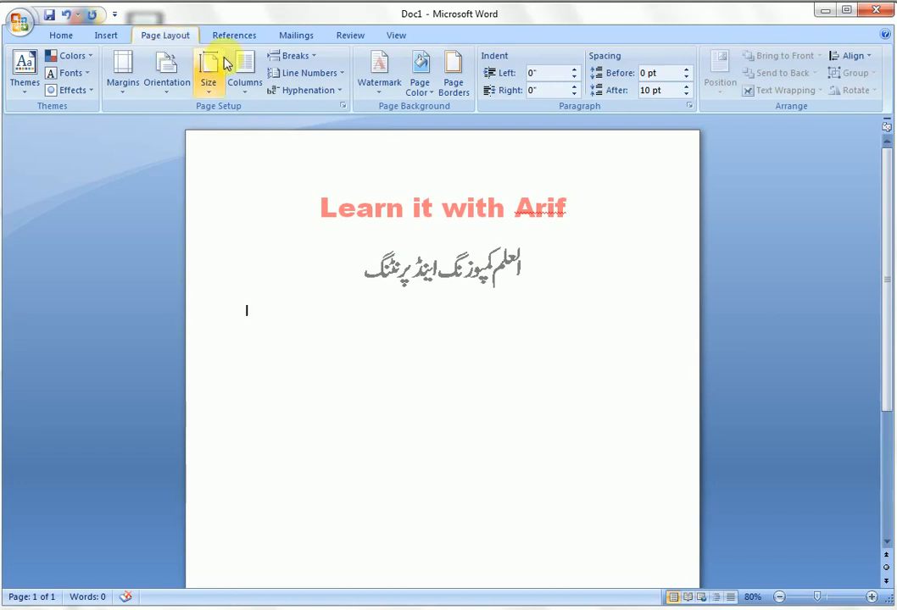
mouse_move(419, 72)
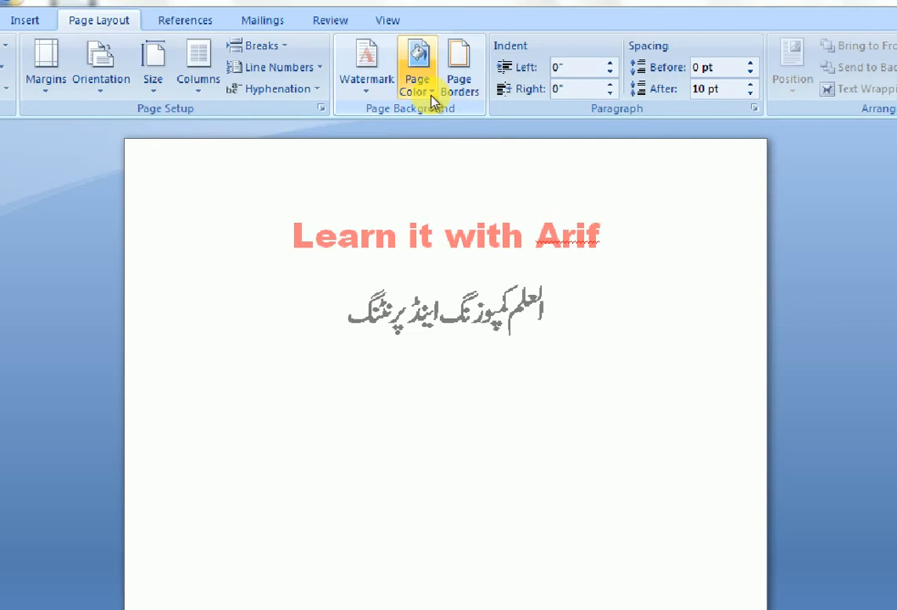
Preview pale blue, dark teal, yellow and orange swatches from the Page Color palette without applying any.
left_click(418, 68)
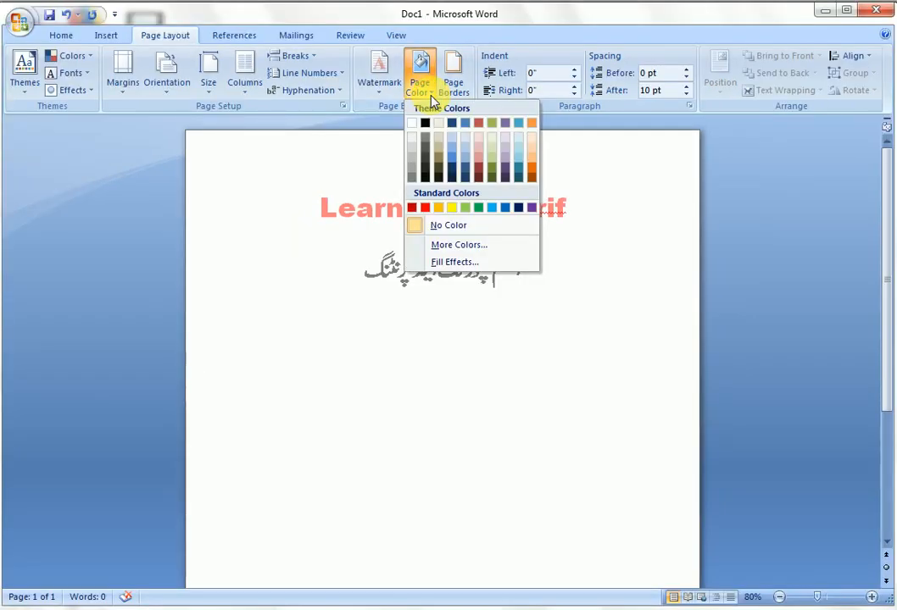
left_click(425, 123)
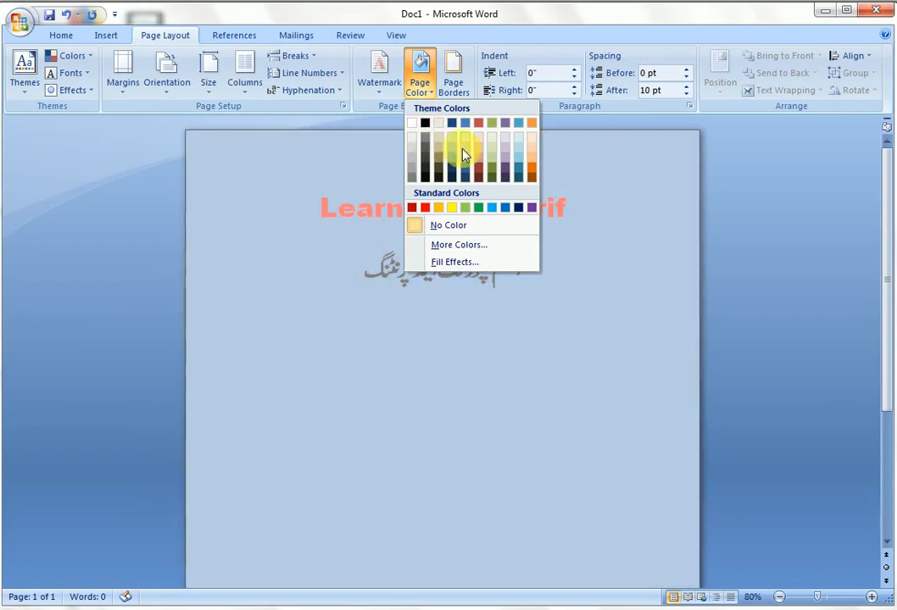
left_click(518, 175)
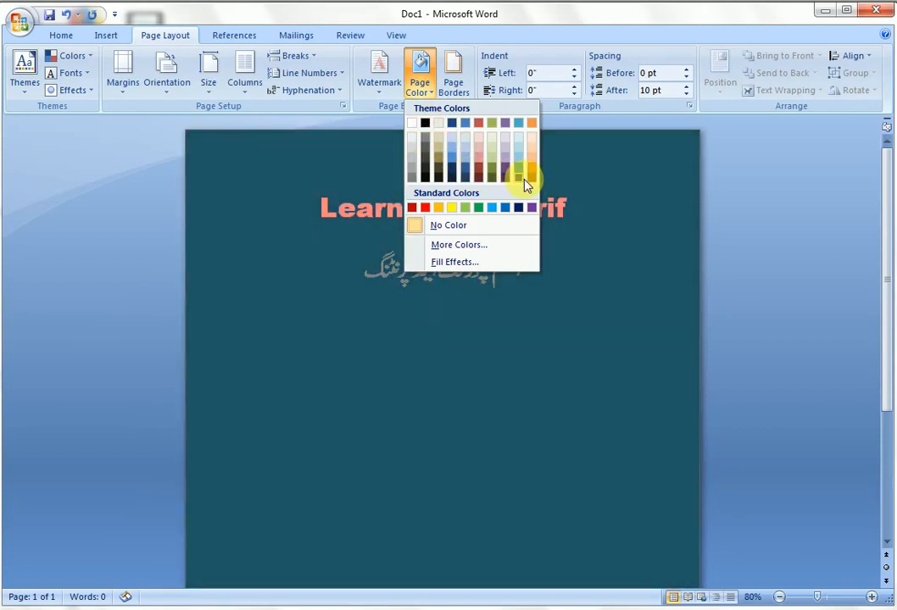
left_click(452, 208)
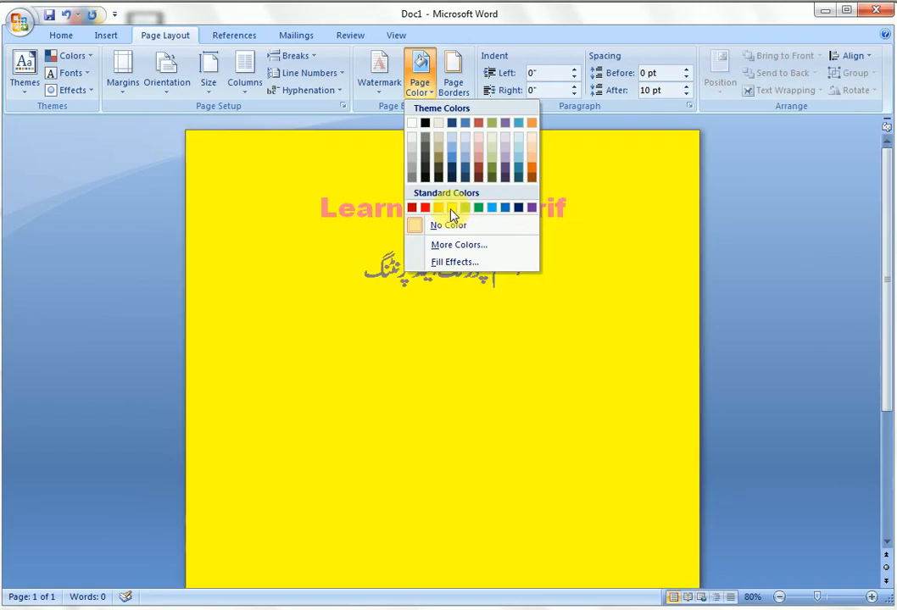
left_click(451, 207)
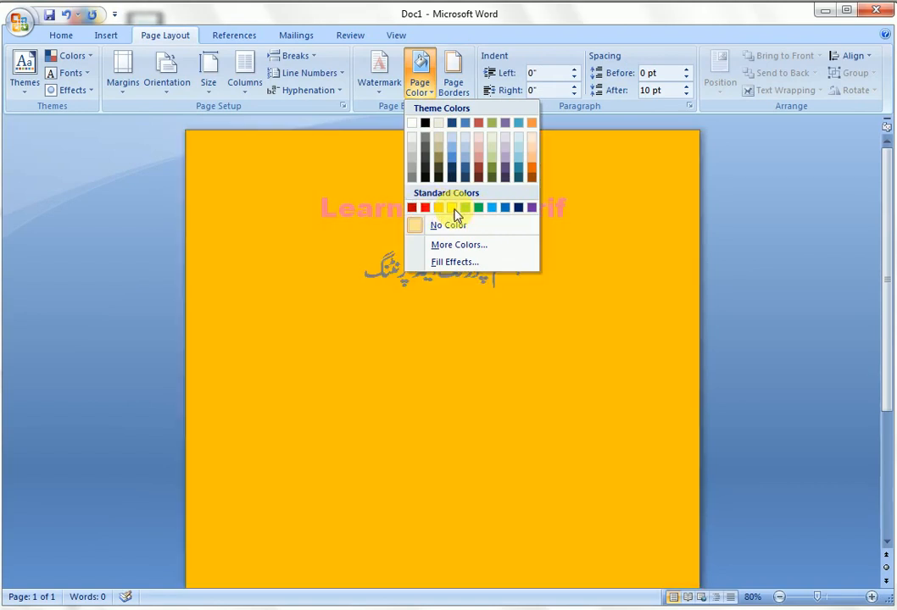
left_click(448, 225)
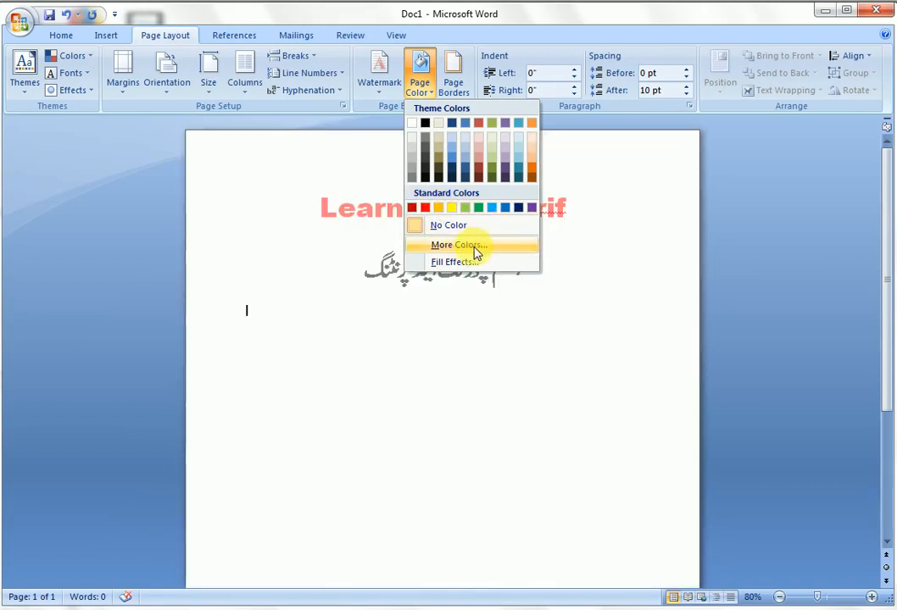
Try a custom magenta in More Colors > Custom and close it leaving the page white.
left_click(457, 245)
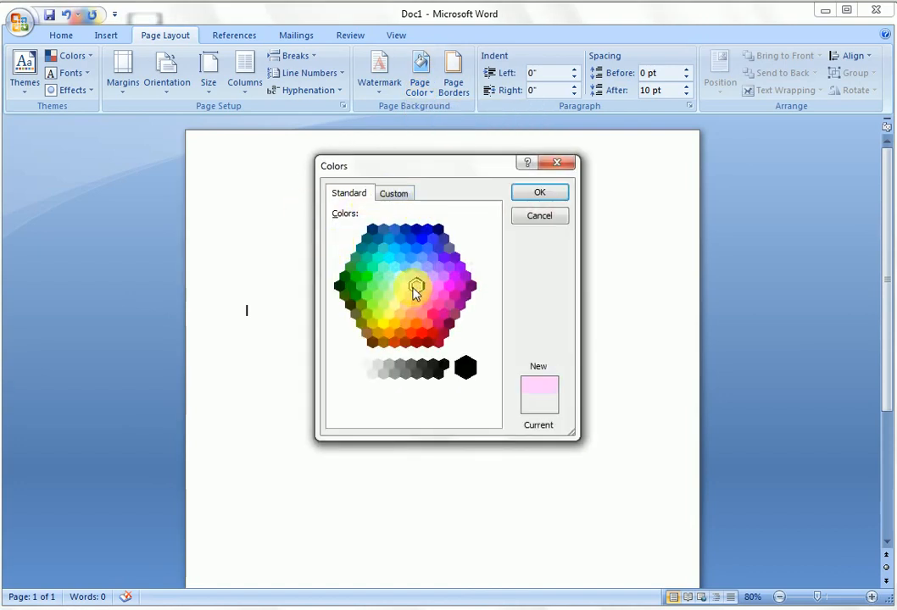
left_click(394, 193)
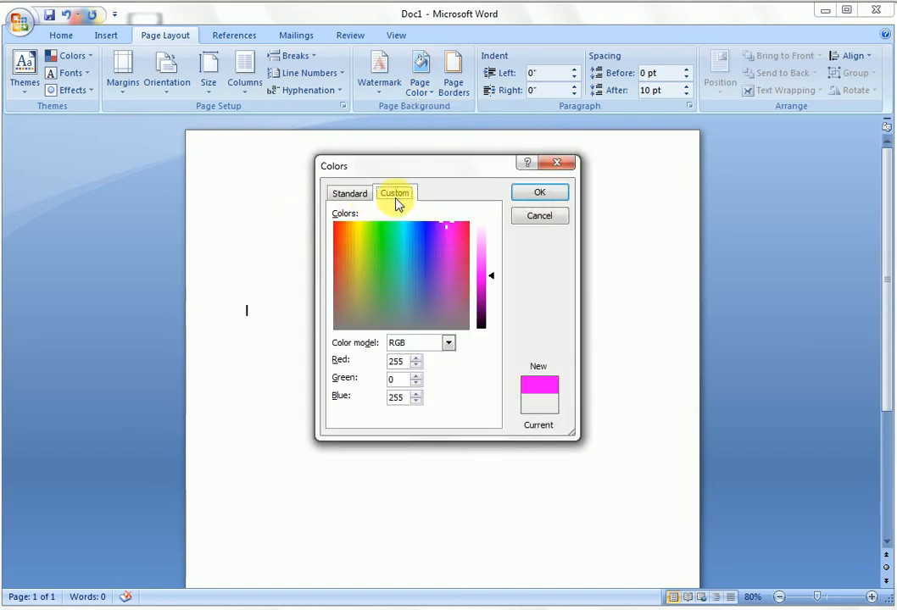
left_click(344, 246)
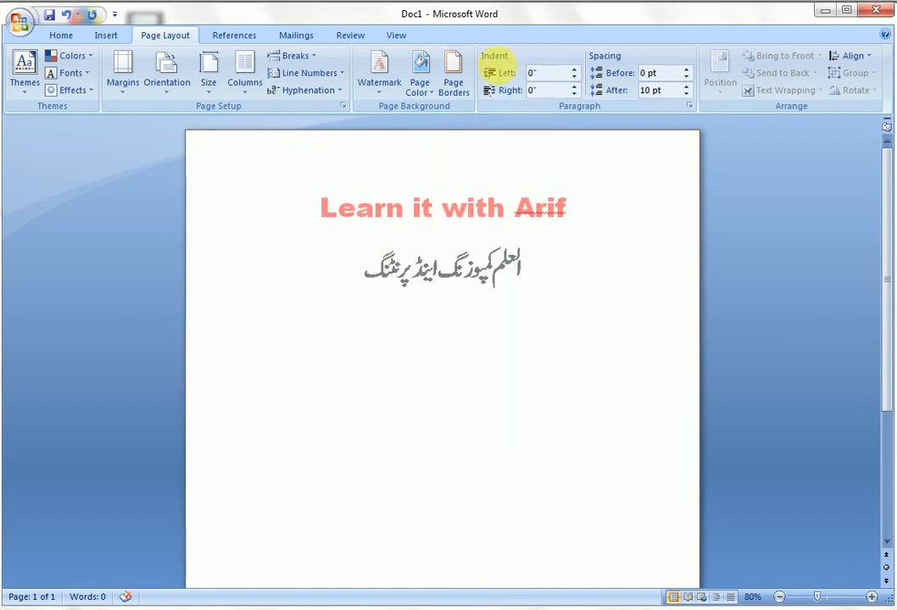
mouse_move(379, 72)
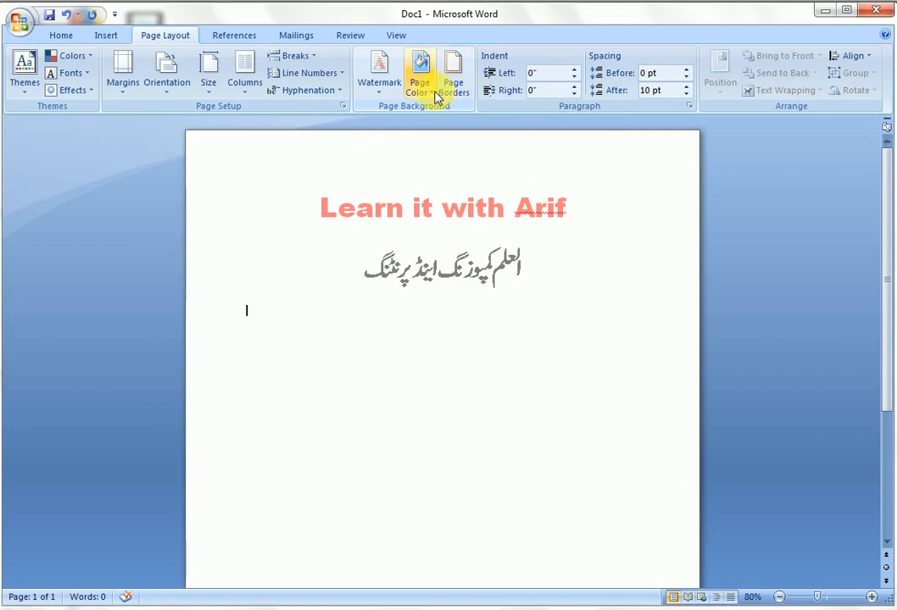
Reopen the custom colour picker and pick an orange shade from the spectrum.
left_click(420, 76)
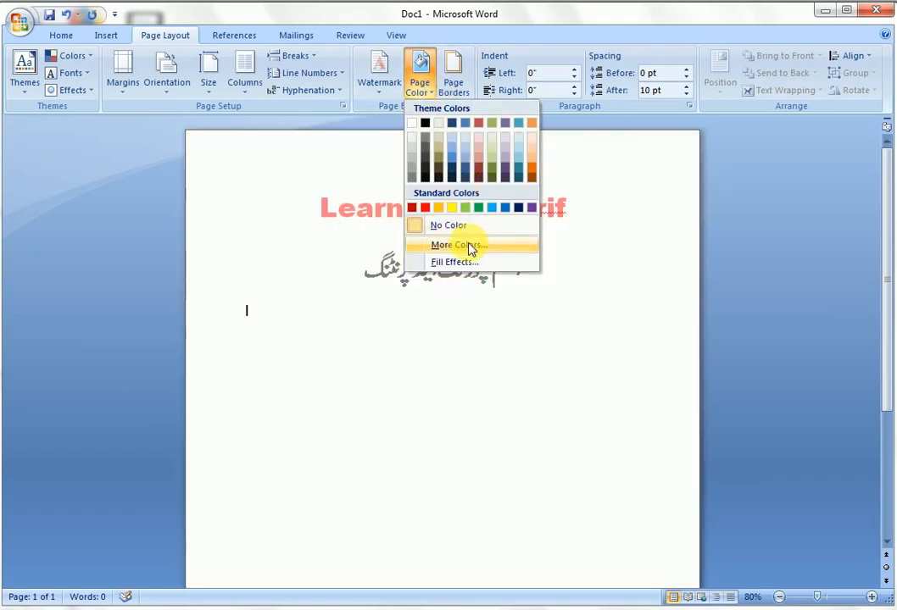
left_click(453, 245)
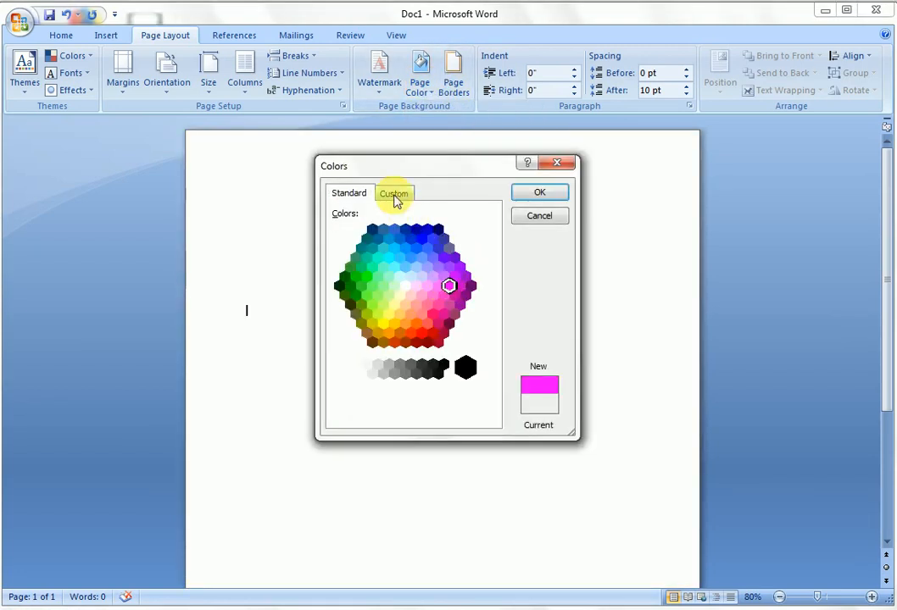
left_click(393, 192)
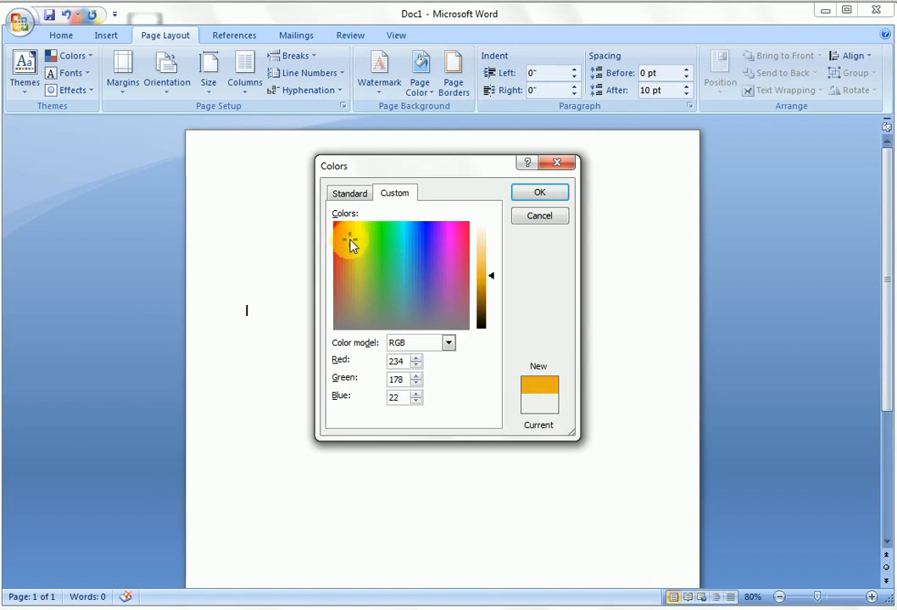
left_click(539, 191)
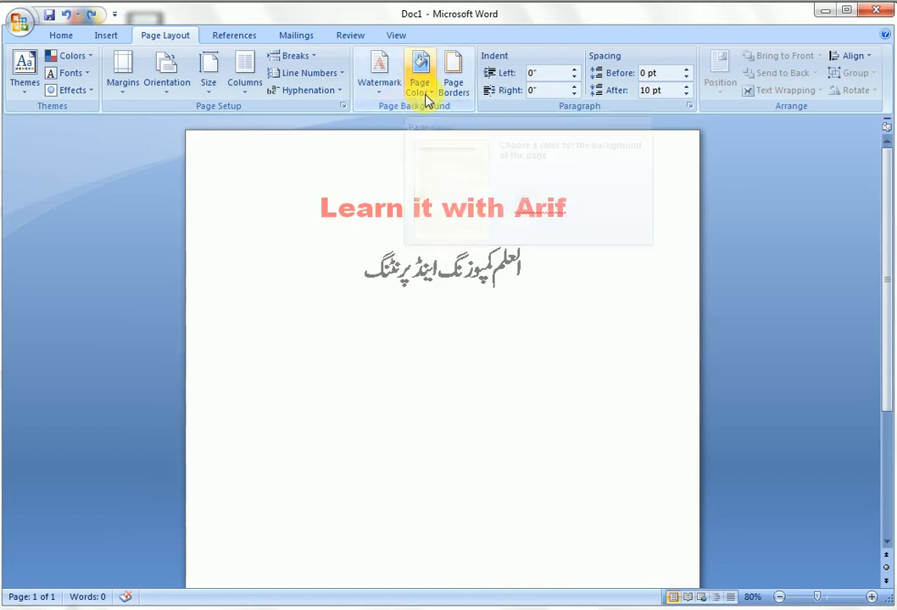
Reopen the Page Color palette, now showing the orange among Recent Colors, and reach Fill Effects.
left_click(419, 73)
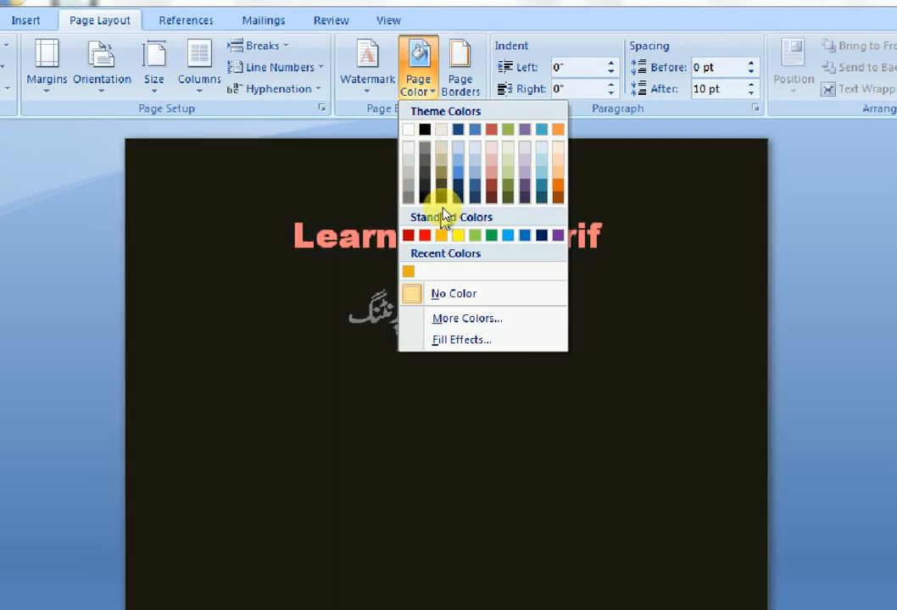
left_click(454, 293)
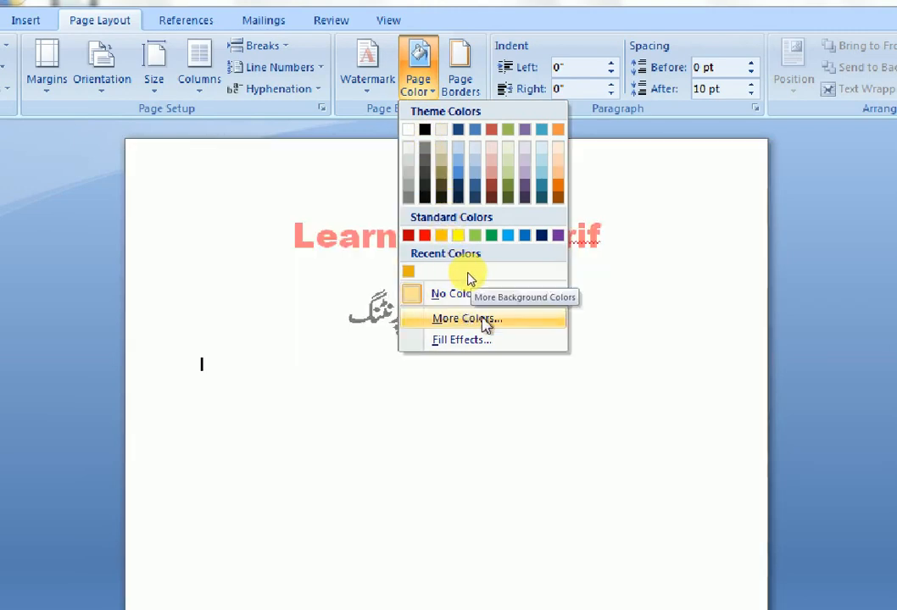
mouse_move(503, 331)
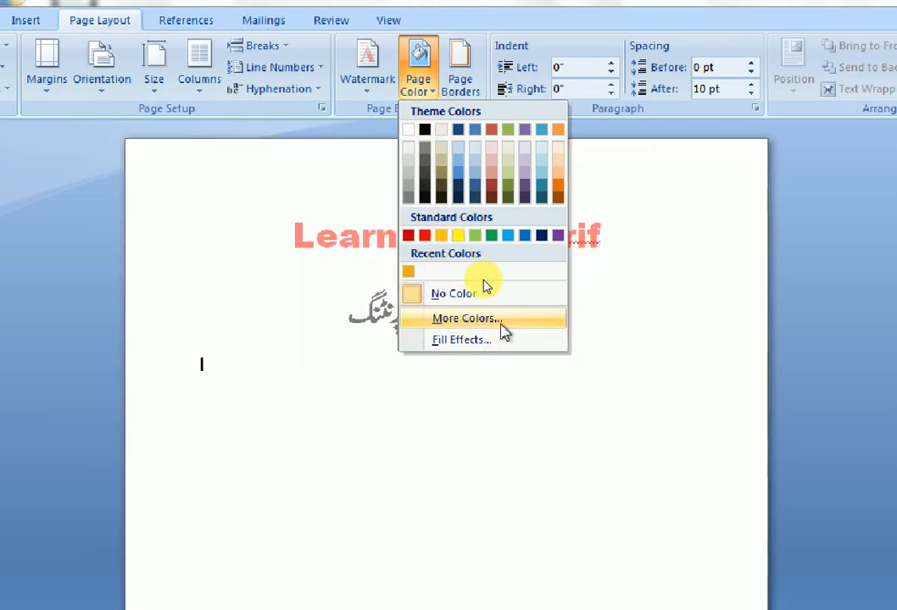
mouse_move(500, 339)
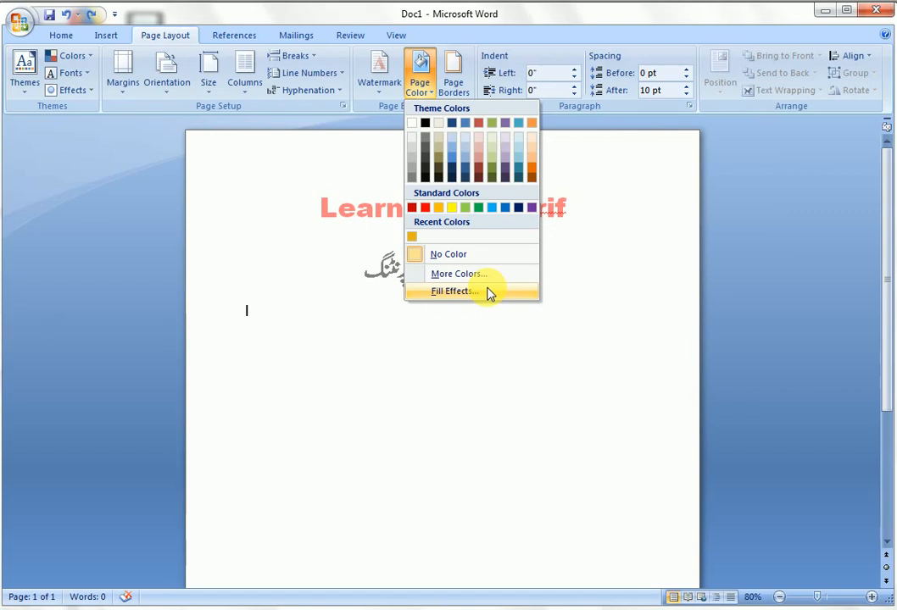
Browse Fill Effects: Denim texture, Dashed horizontal pattern and the Picture browser, then return to Gradient.
left_click(454, 291)
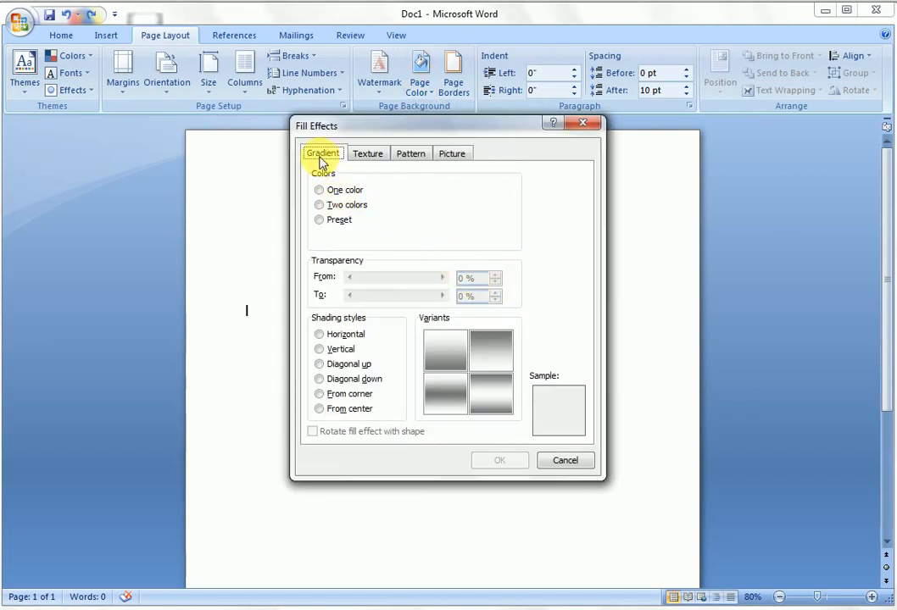
left_click(368, 153)
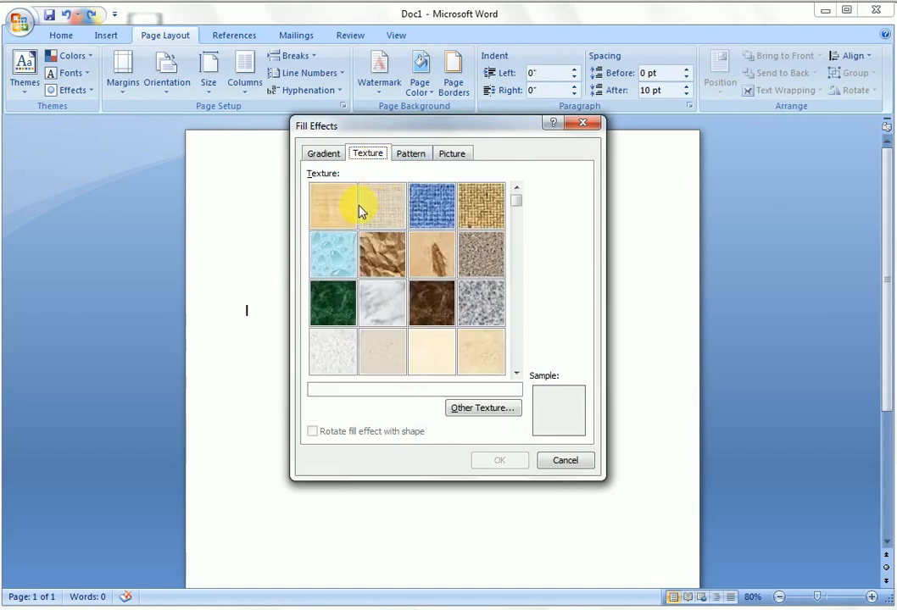
left_click(432, 206)
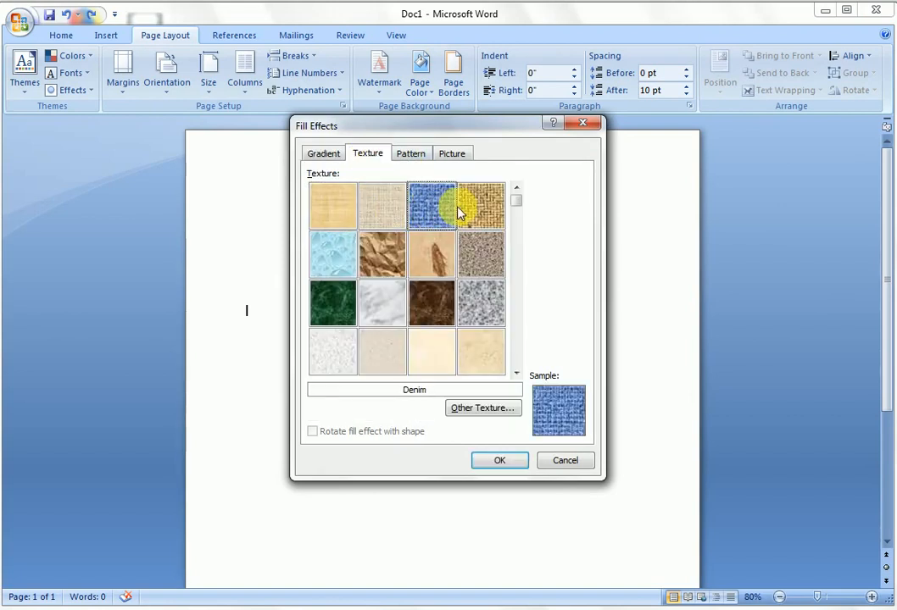
left_click(410, 153)
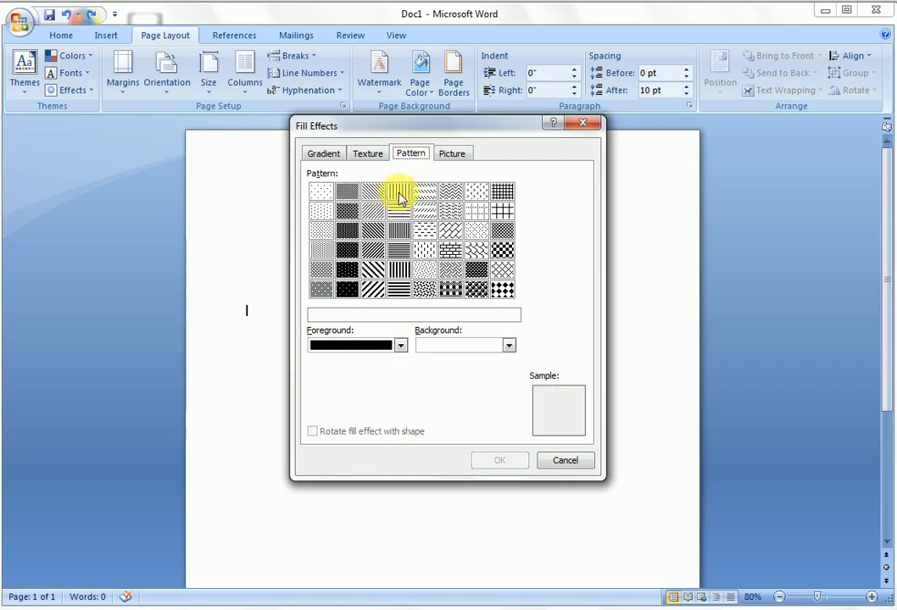
left_click(411, 230)
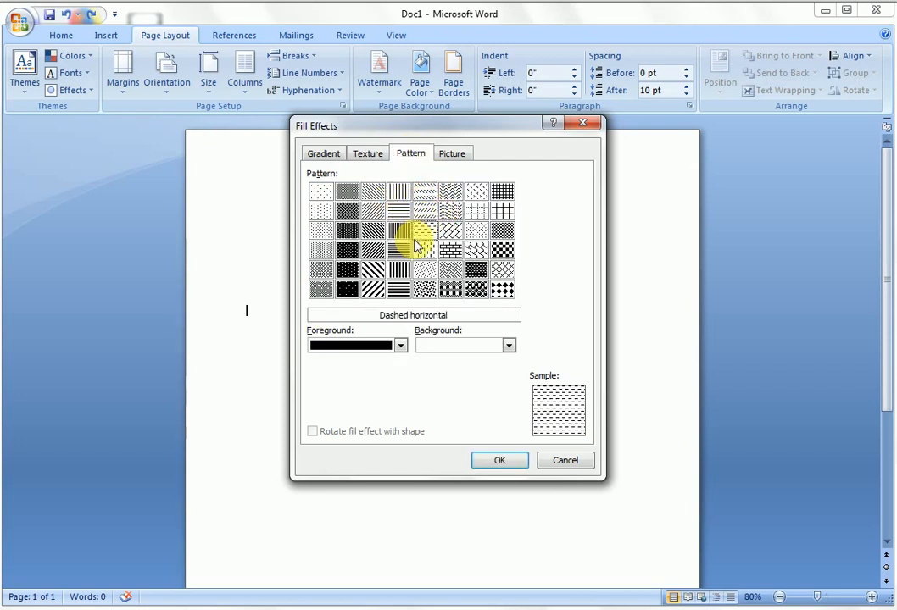
left_click(453, 153)
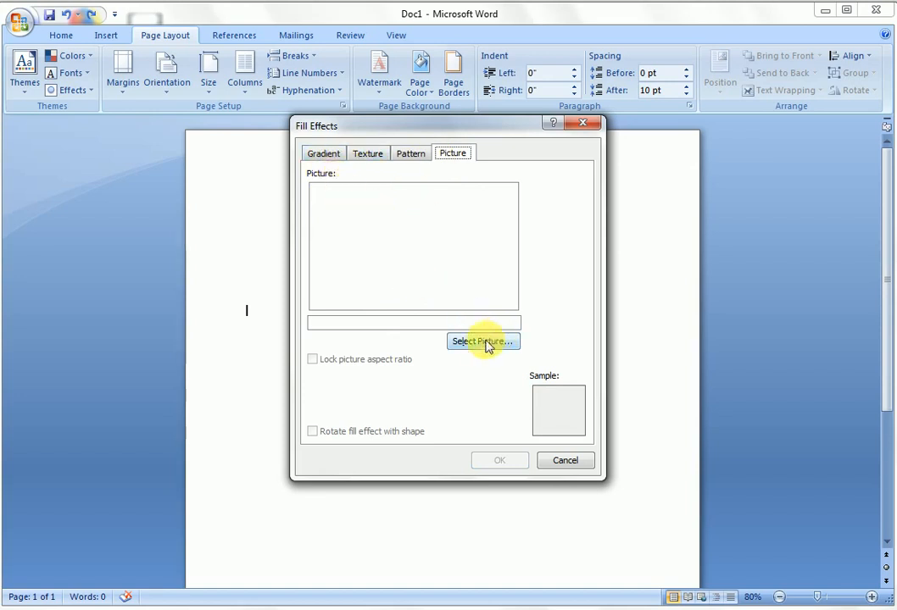
left_click(482, 340)
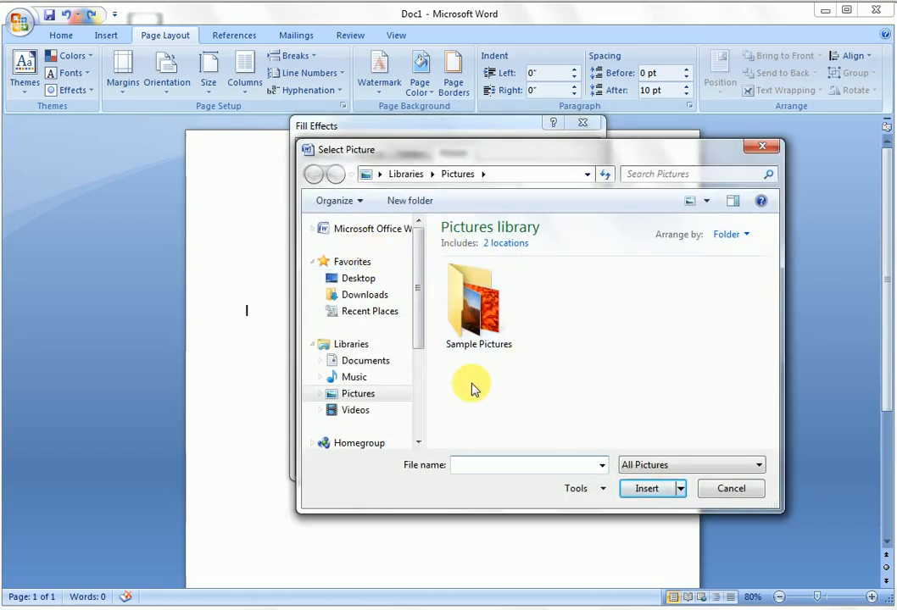
mouse_move(730, 487)
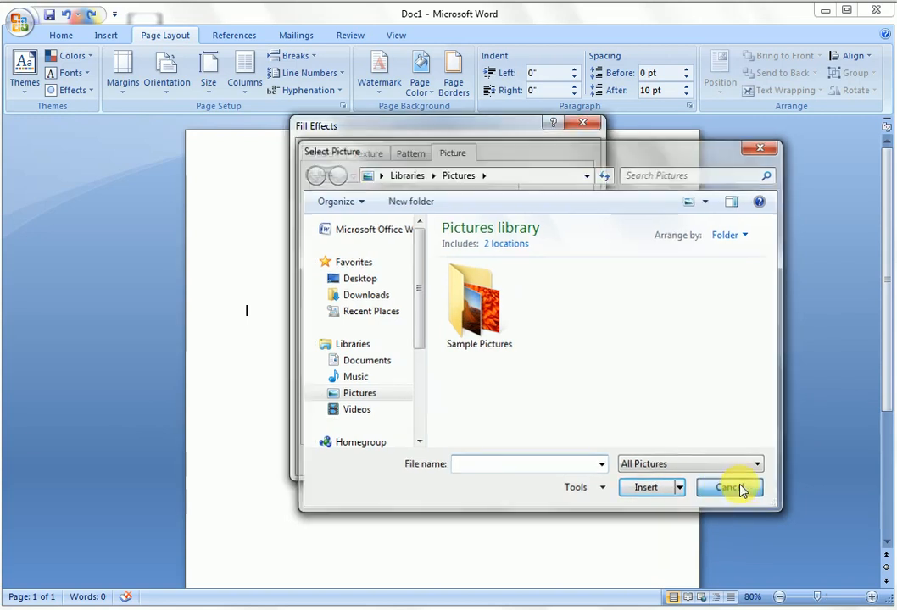
left_click(729, 487)
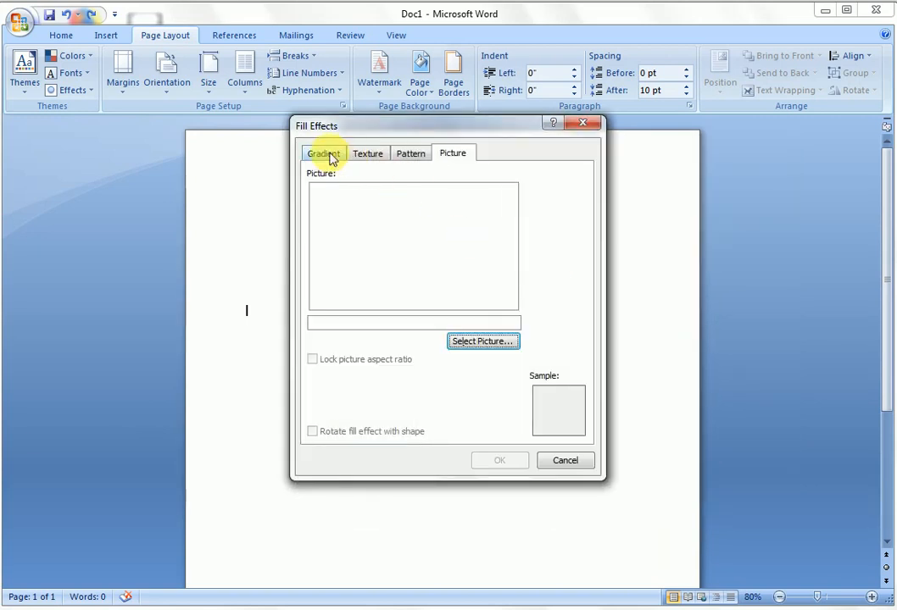
left_click(322, 153)
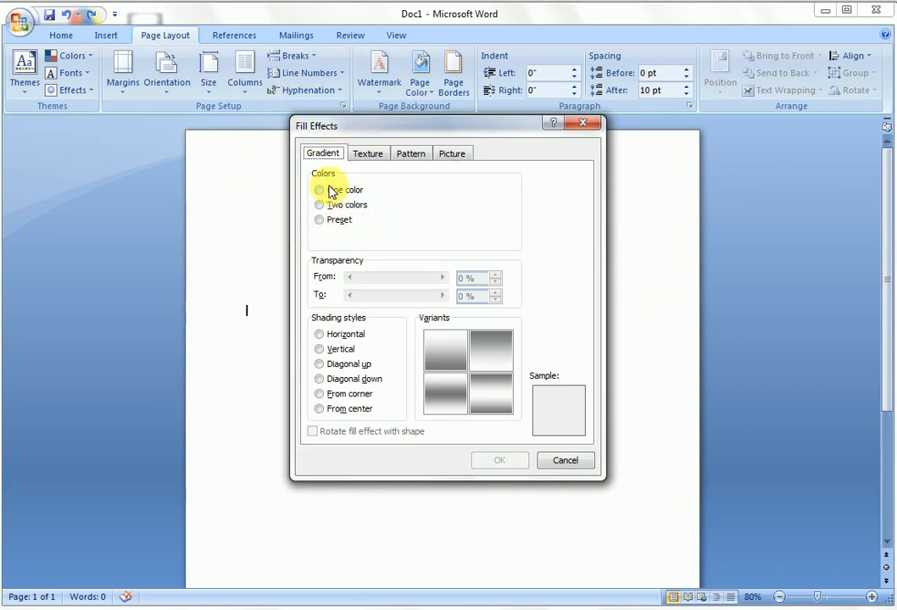
Set the gradient to Two colors after trying One color, giving a white-to-black blend.
left_click(319, 205)
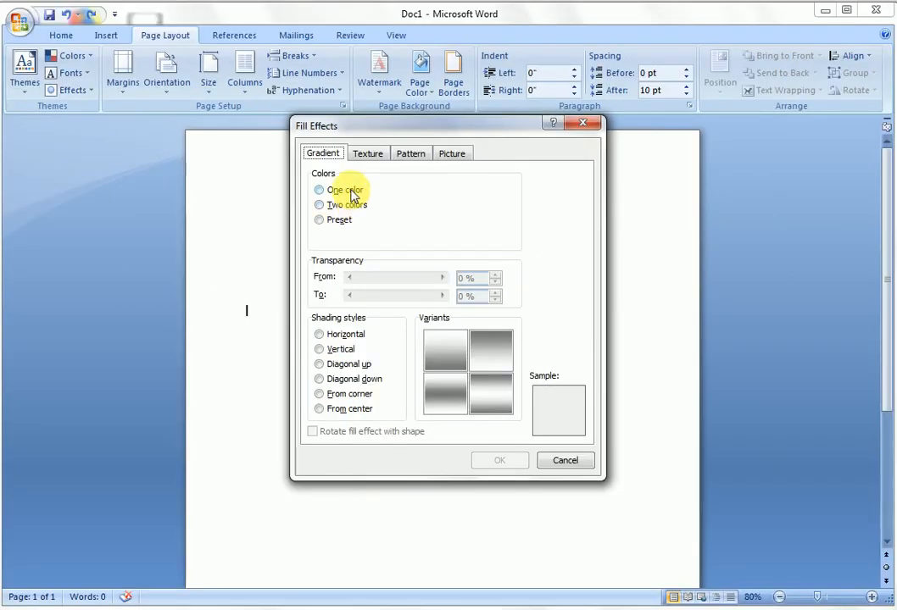
left_click(319, 189)
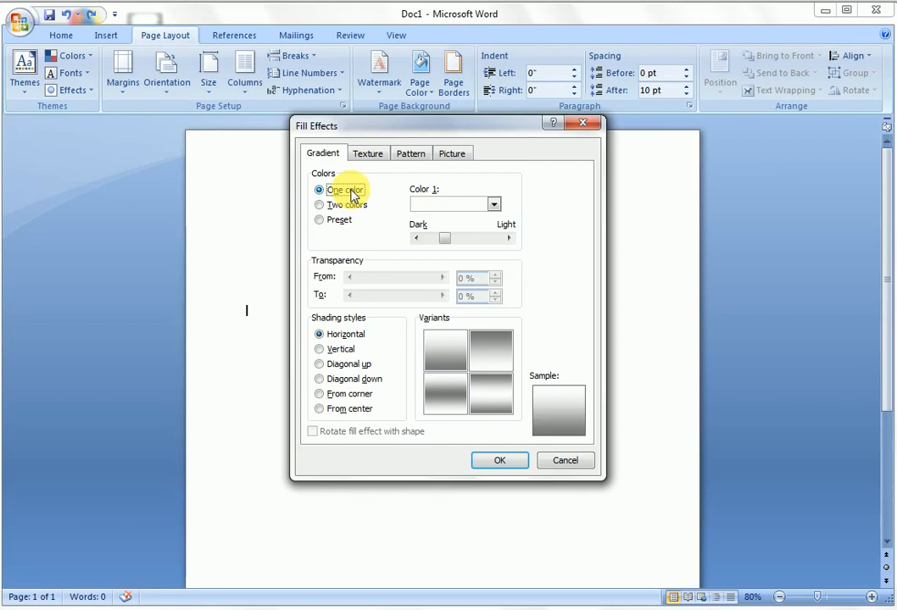
left_click(319, 204)
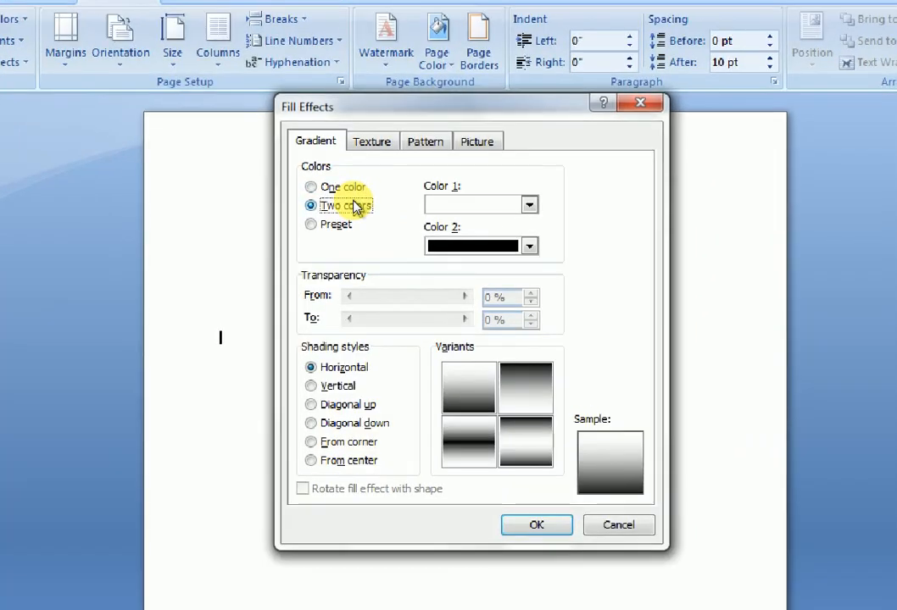
mouse_move(458, 217)
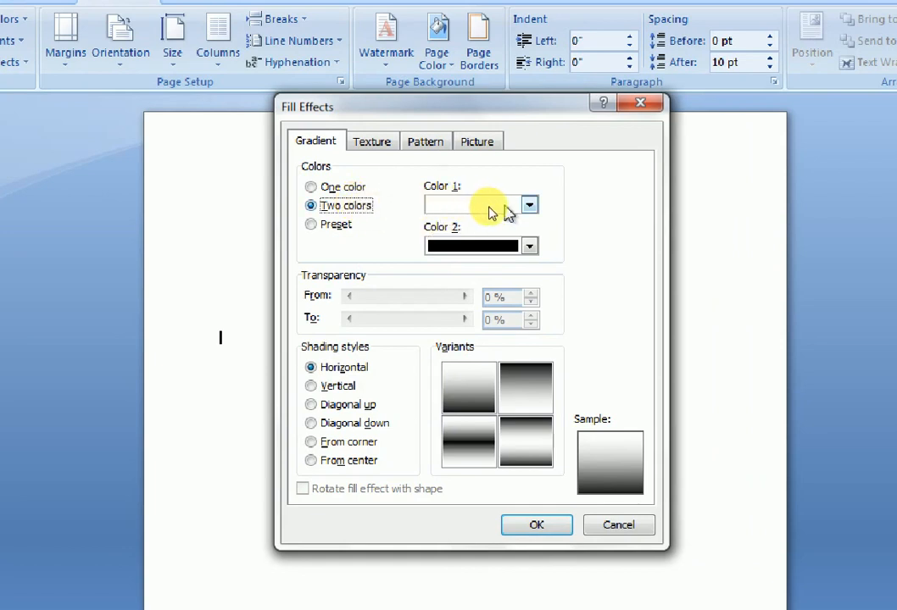
Make Color 1 red and Color 2 yellow so the gradient runs red to yellow.
left_click(529, 204)
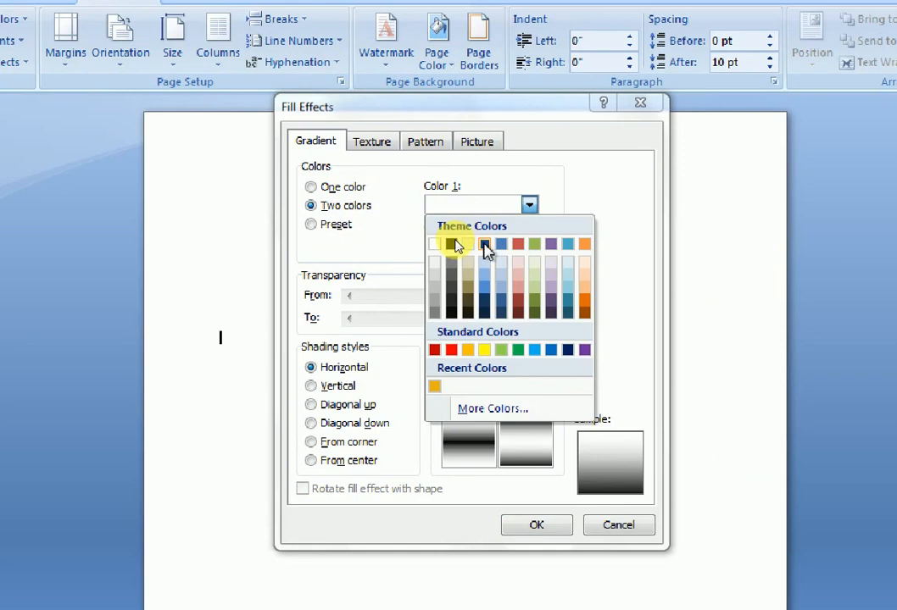
mouse_move(432, 318)
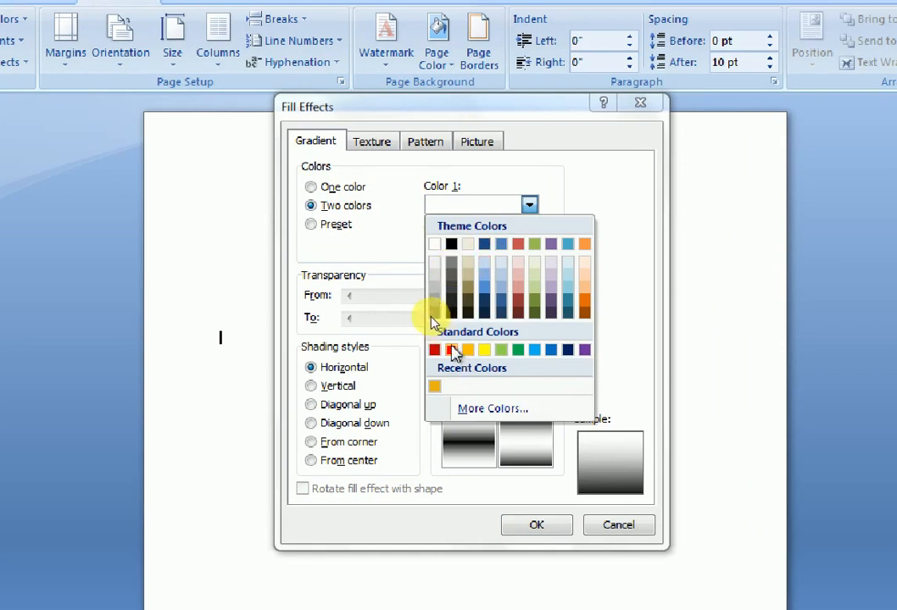
left_click(436, 350)
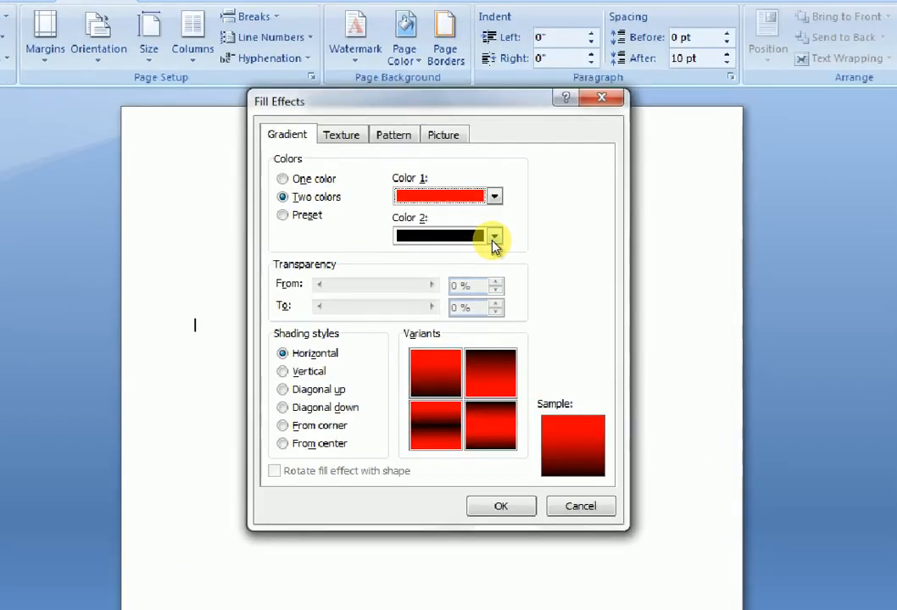
left_click(494, 236)
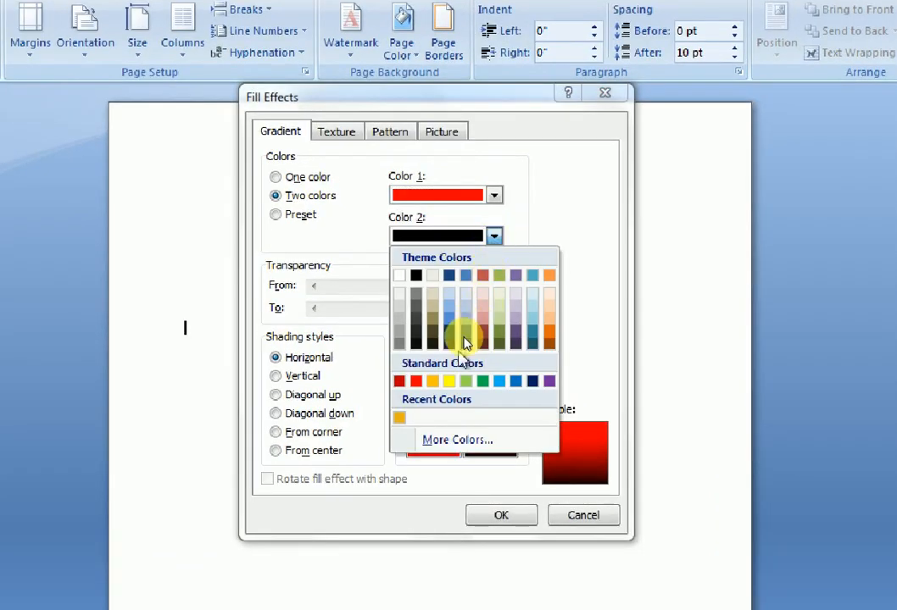
left_click(432, 381)
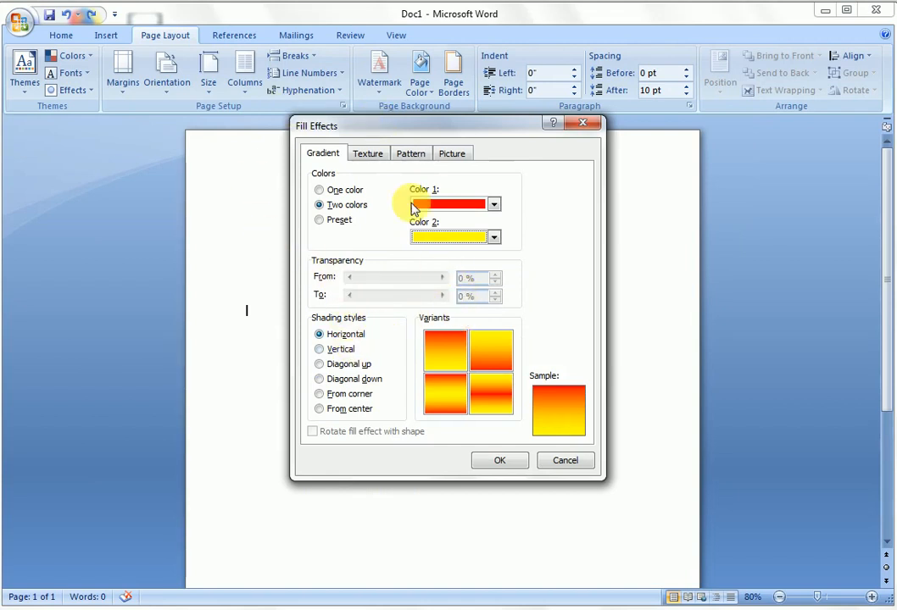
mouse_move(331, 292)
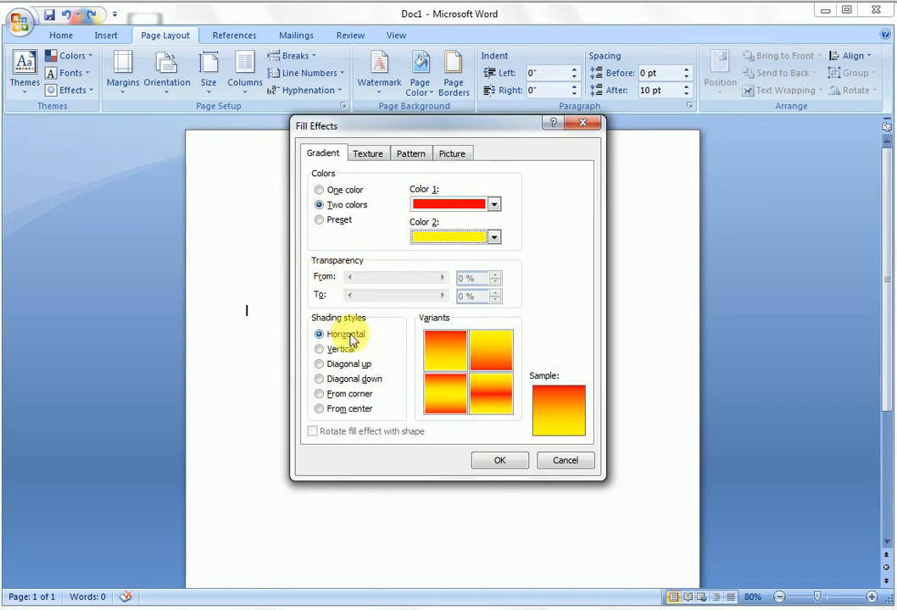
left_click(340, 350)
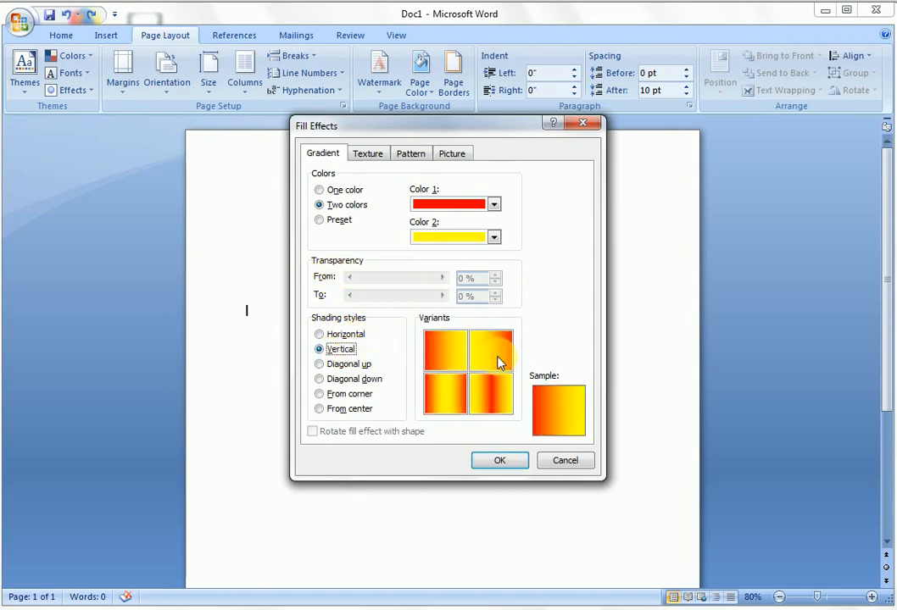
left_click(320, 364)
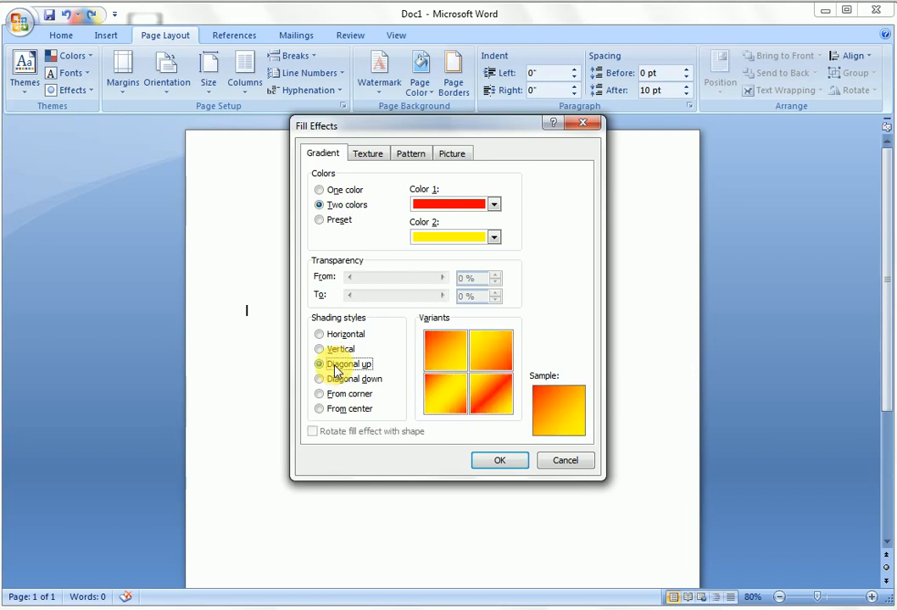
left_click(320, 379)
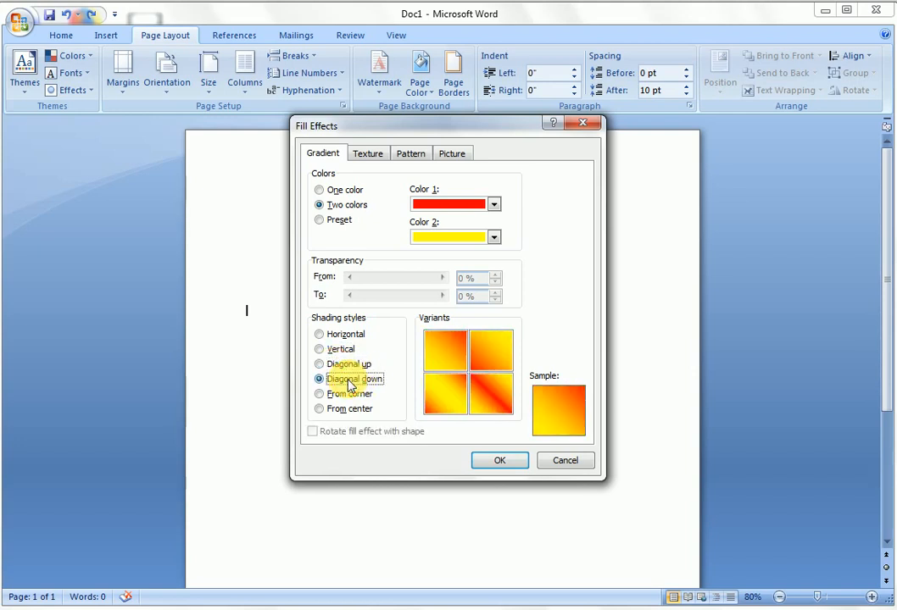
left_click(320, 394)
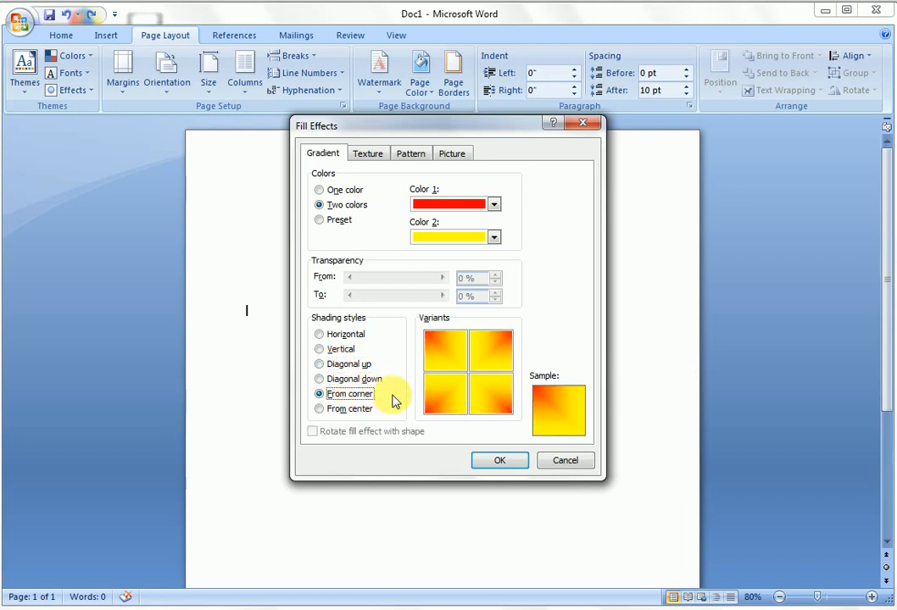
left_click(319, 409)
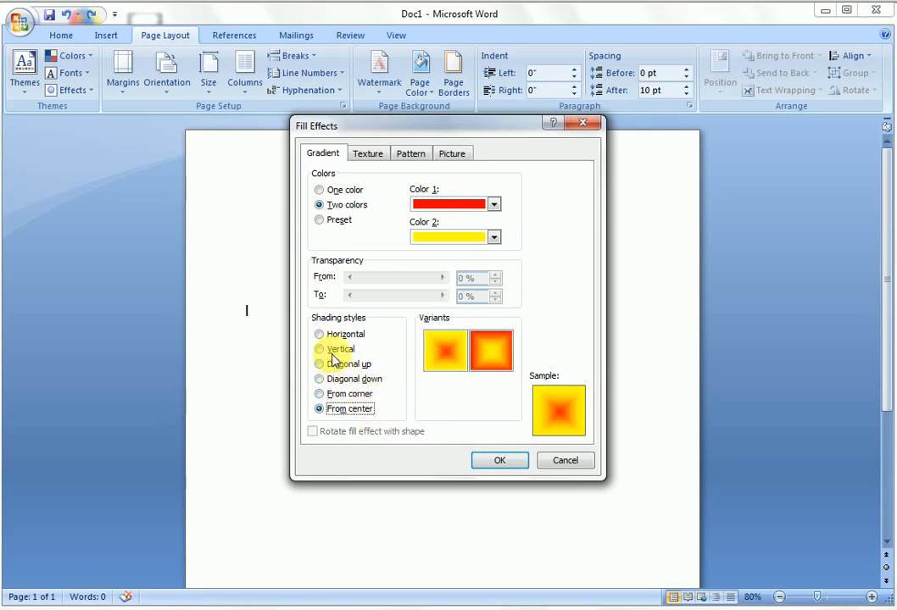
left_click(320, 334)
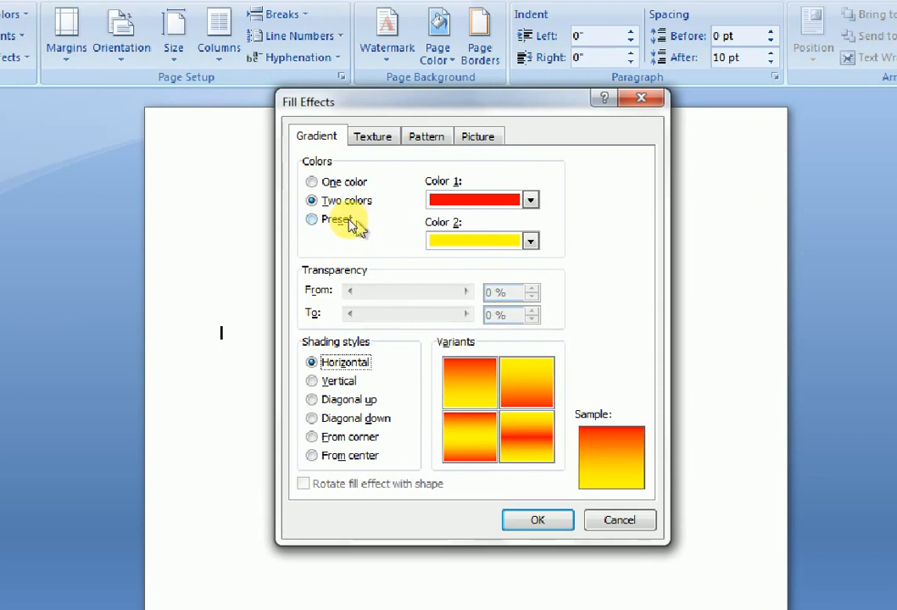
Switch to Preset gradients and try the normal, reversed and central-band variants.
left_click(312, 219)
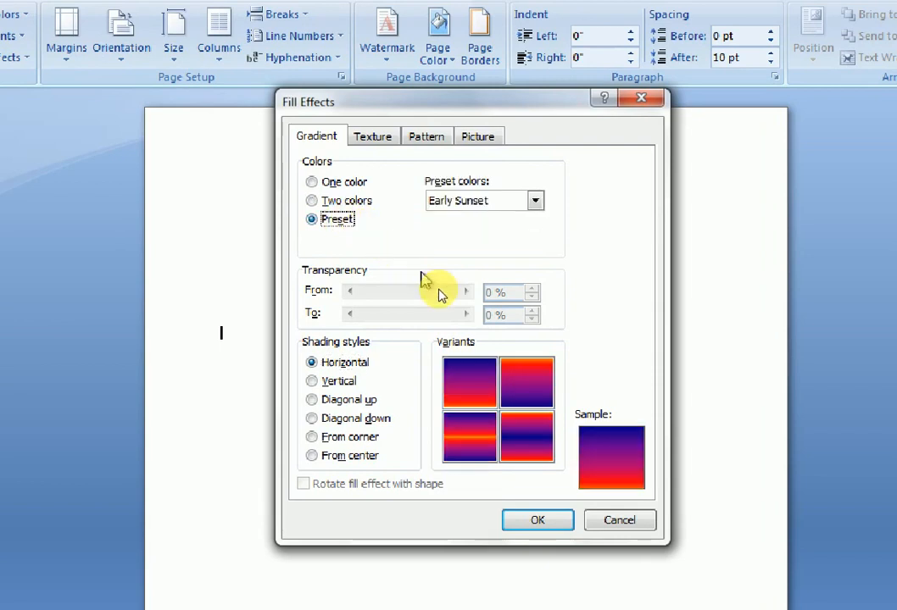
left_click(469, 382)
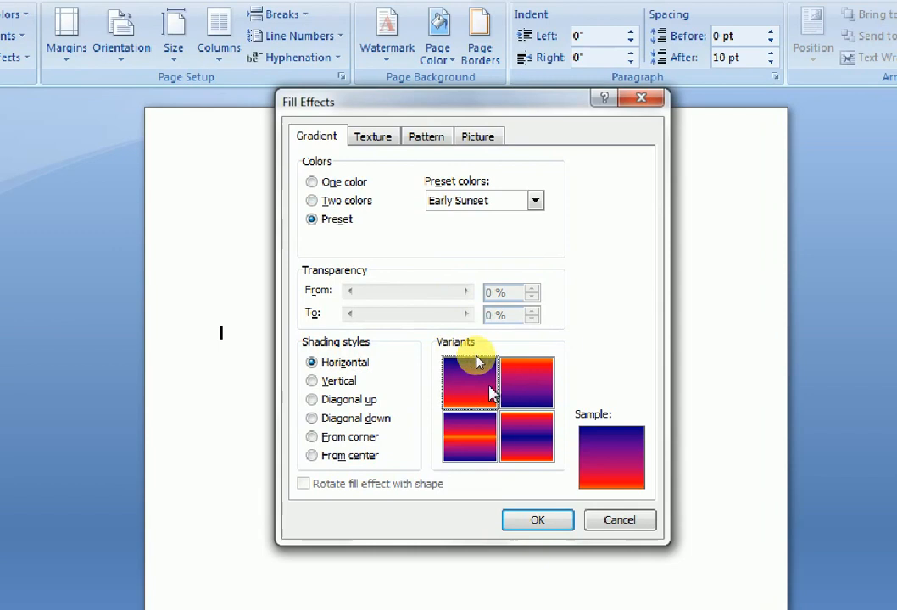
left_click(469, 387)
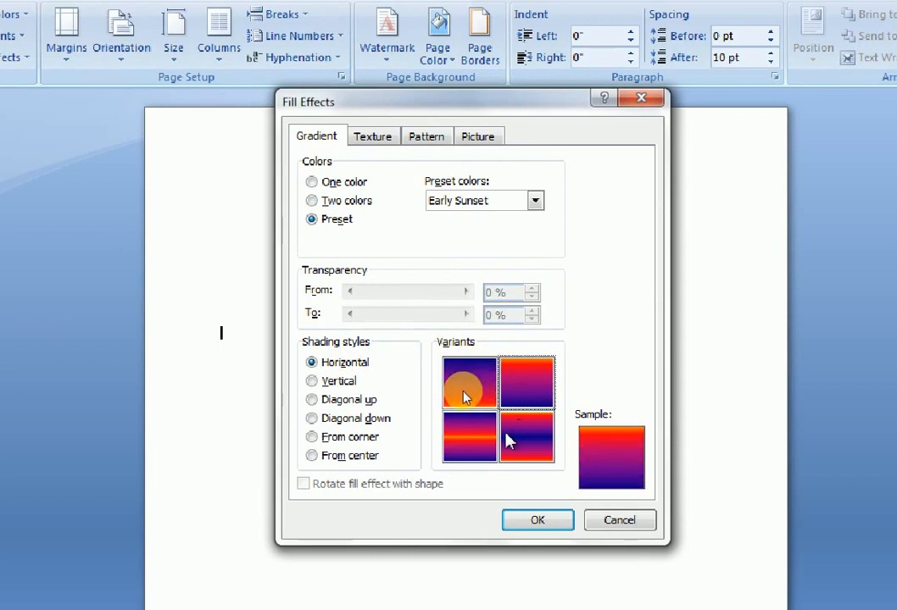
left_click(469, 436)
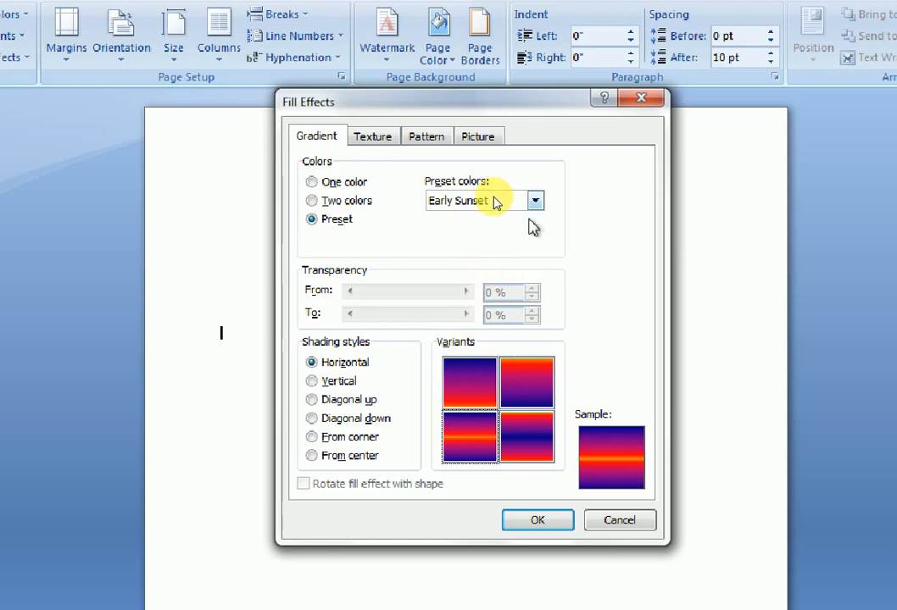
Choose the Daybreak preset after trying Late Sunset in the Preset colors list.
left_click(535, 200)
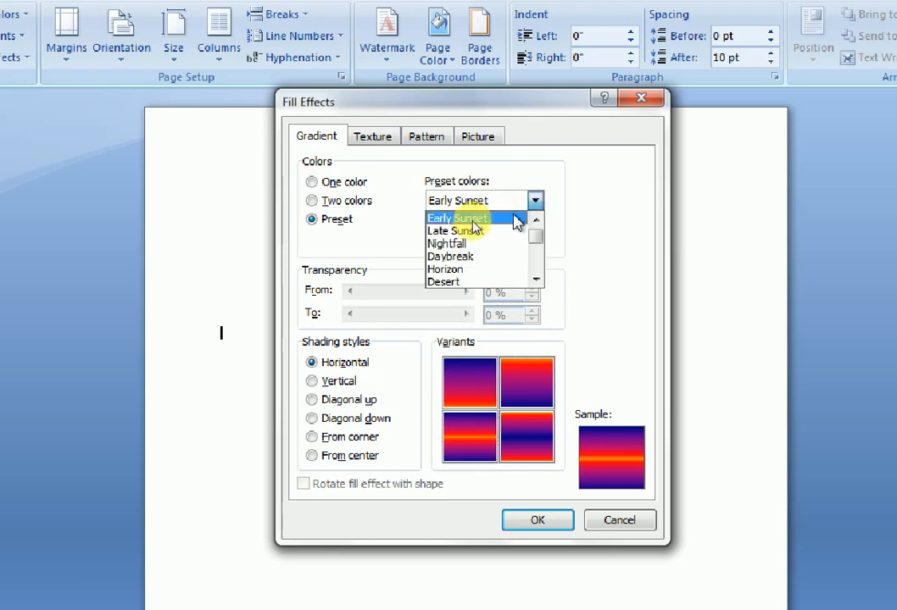
left_click(458, 231)
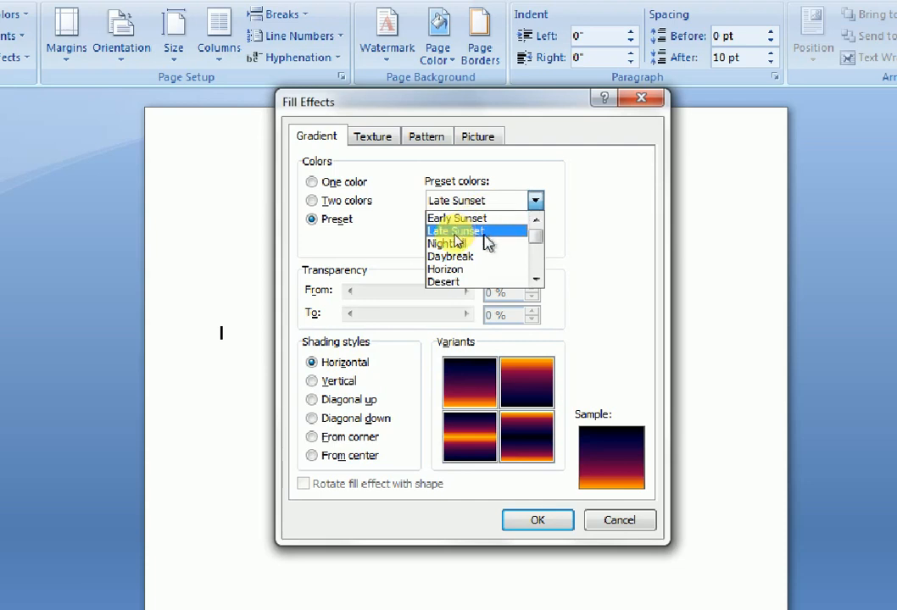
left_click(445, 244)
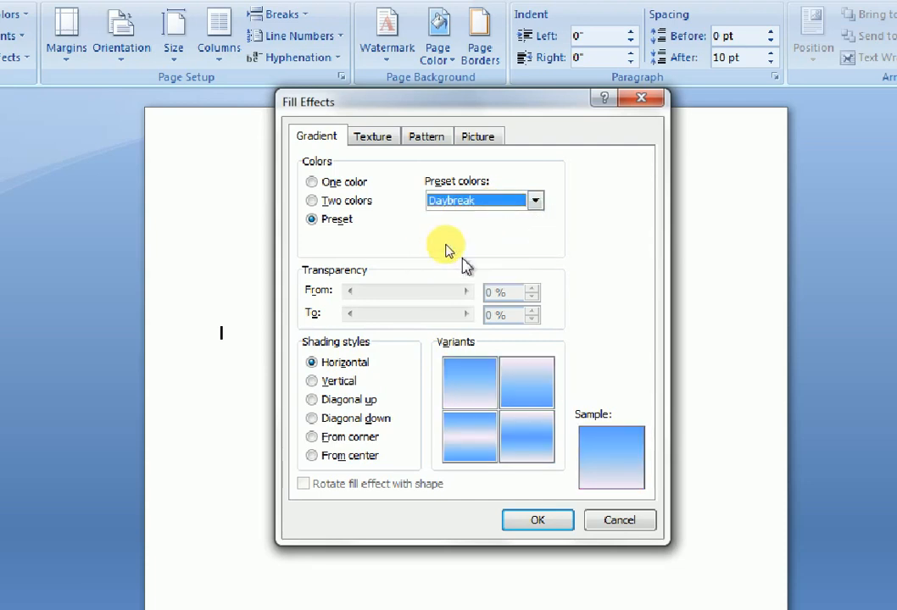
mouse_move(471, 303)
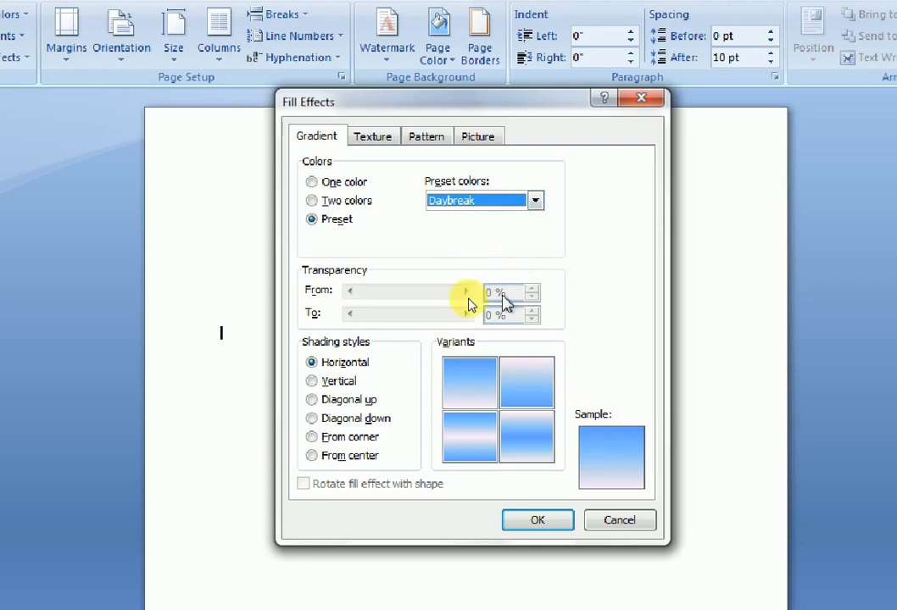
mouse_move(496, 454)
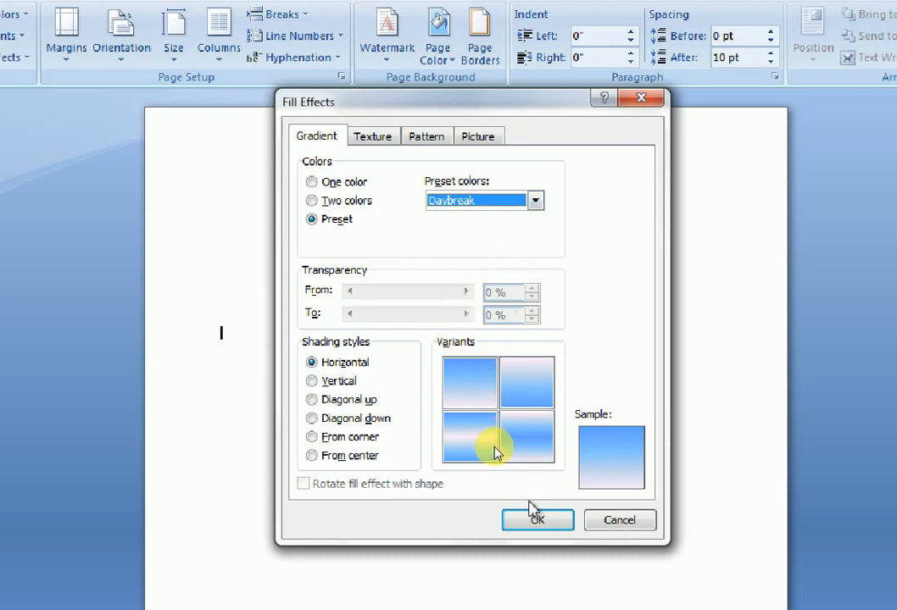
Apply the Daybreak gradient as the page background with OK and return to the document.
left_click(537, 520)
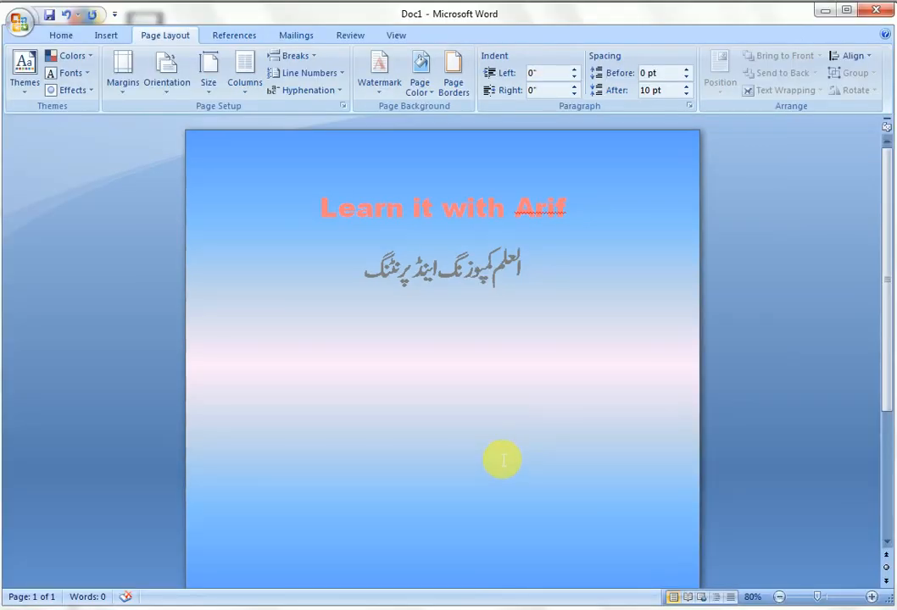
left_click(247, 311)
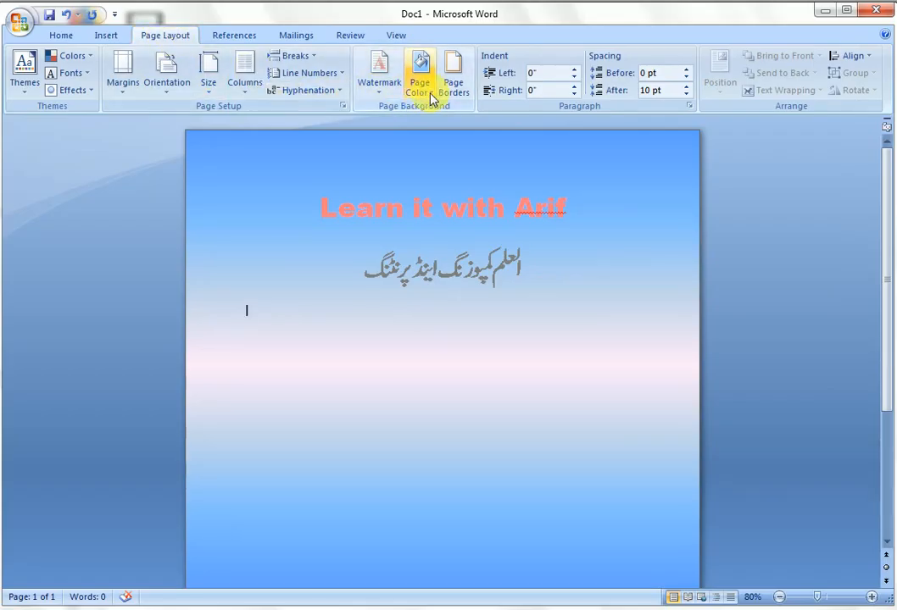
Set Page Color to No Color so the page is plain white again.
left_click(419, 73)
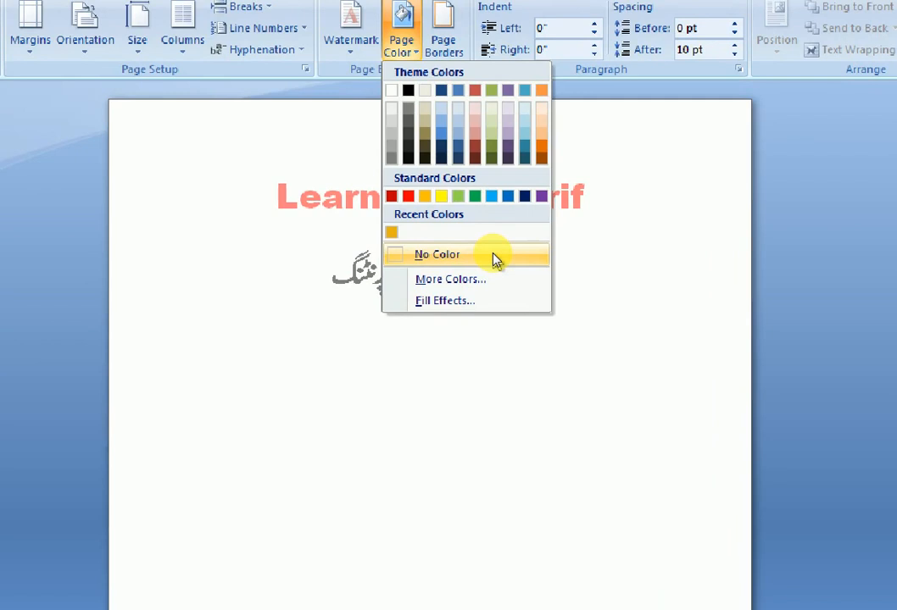
left_click(438, 254)
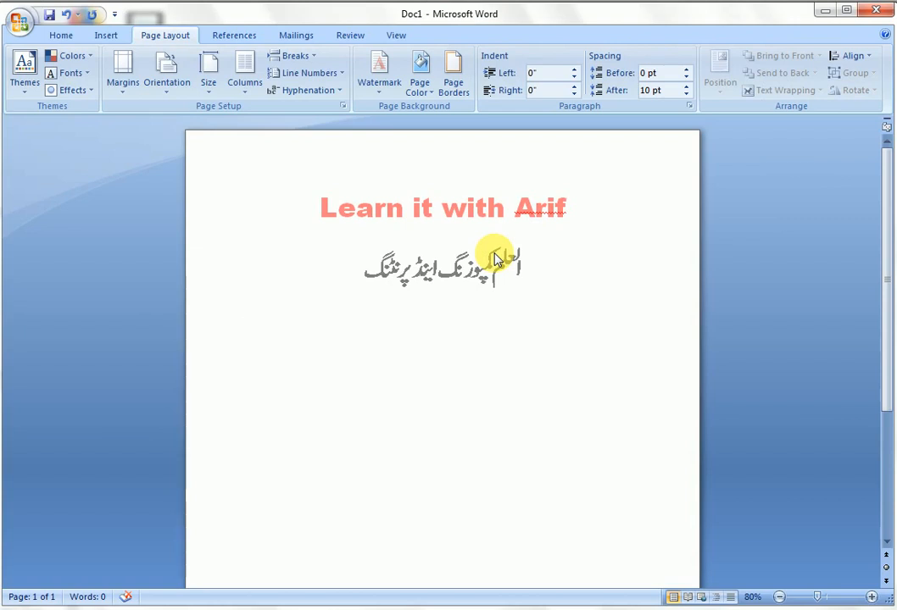
left_click(245, 311)
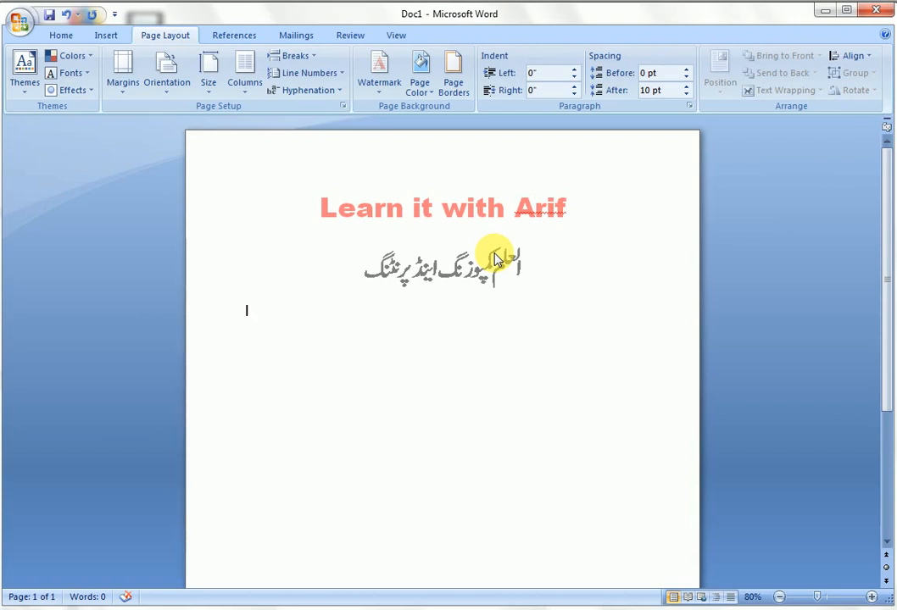